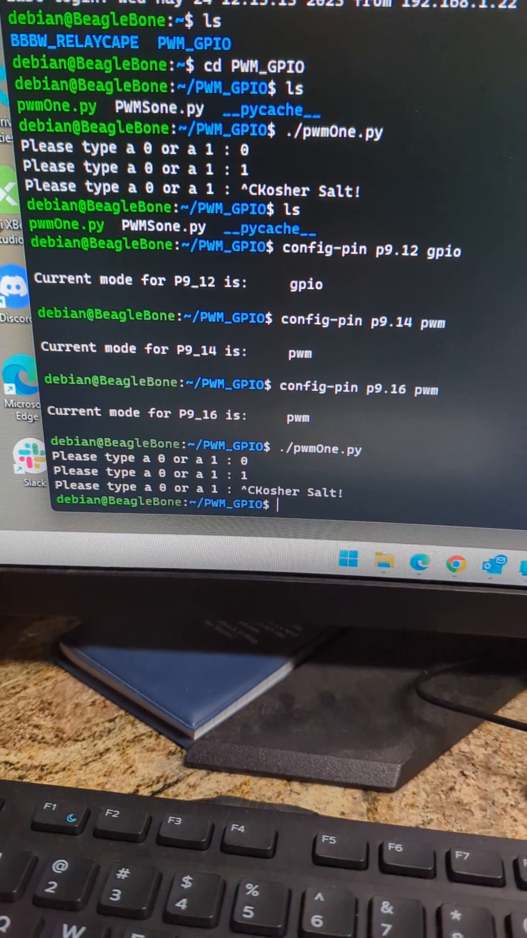
text(./pwmOne.py)
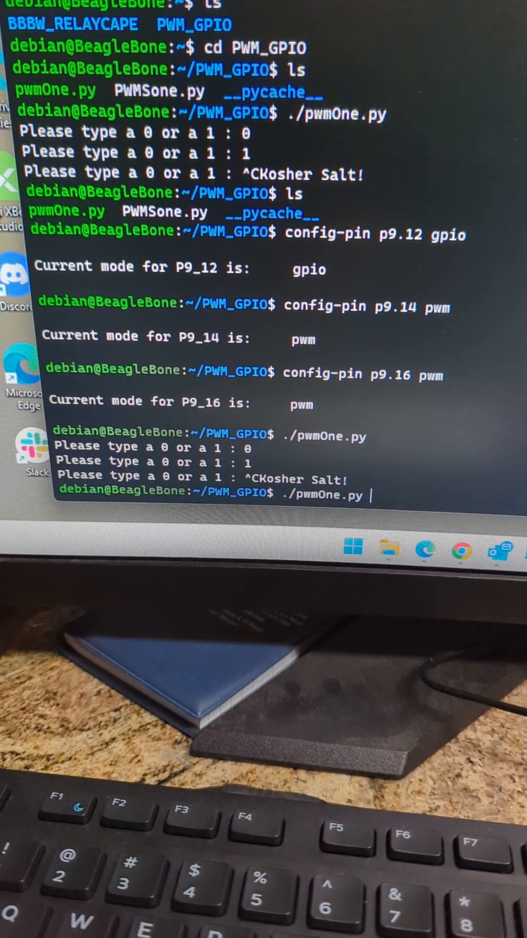